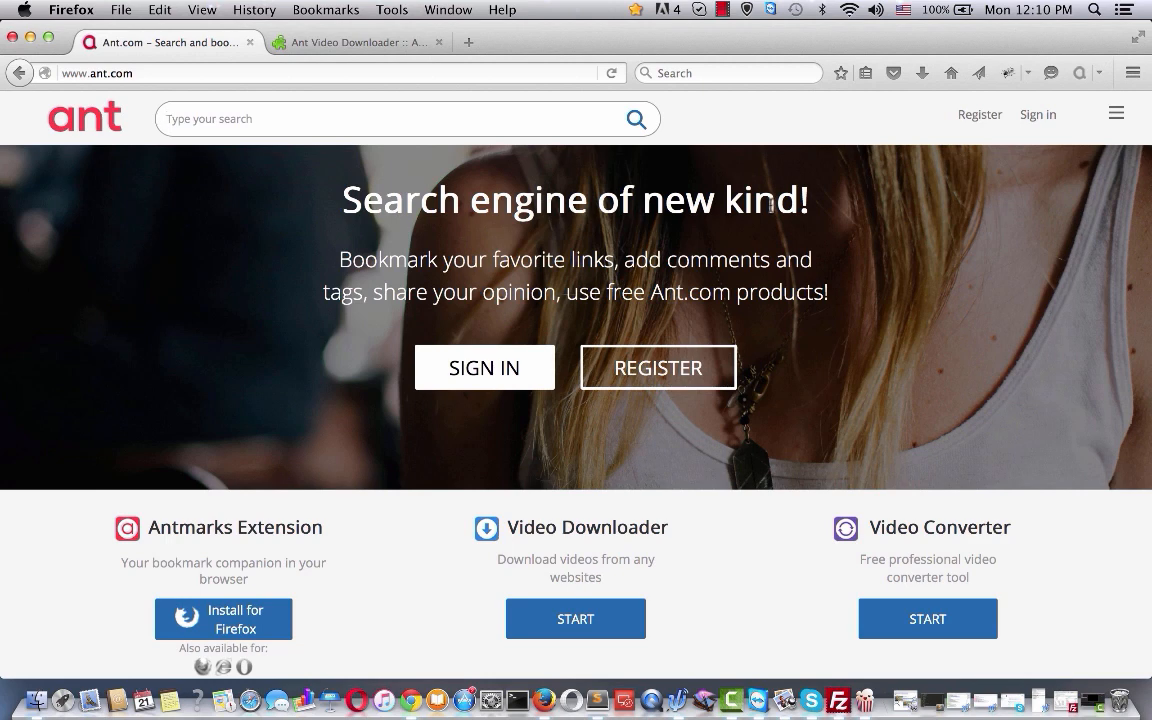
View the Ant Video Downloader listing, then open Ant.com's Video Downloader product page.
click(355, 43)
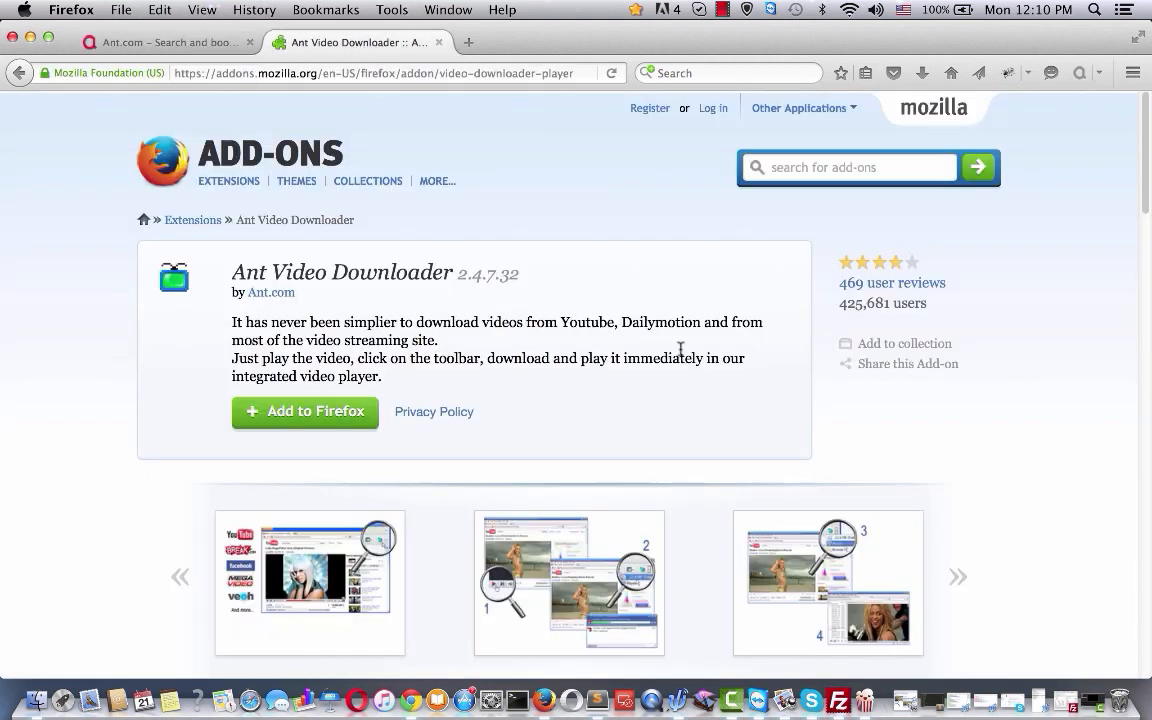
click(160, 48)
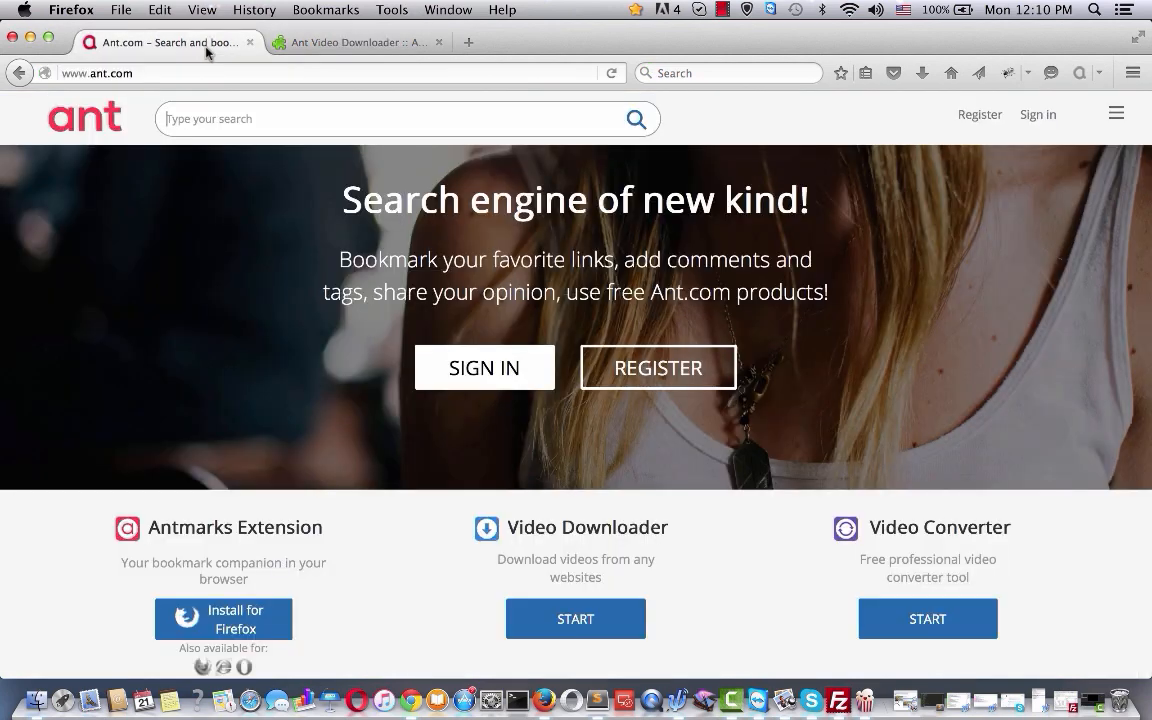
mouse_move(795, 644)
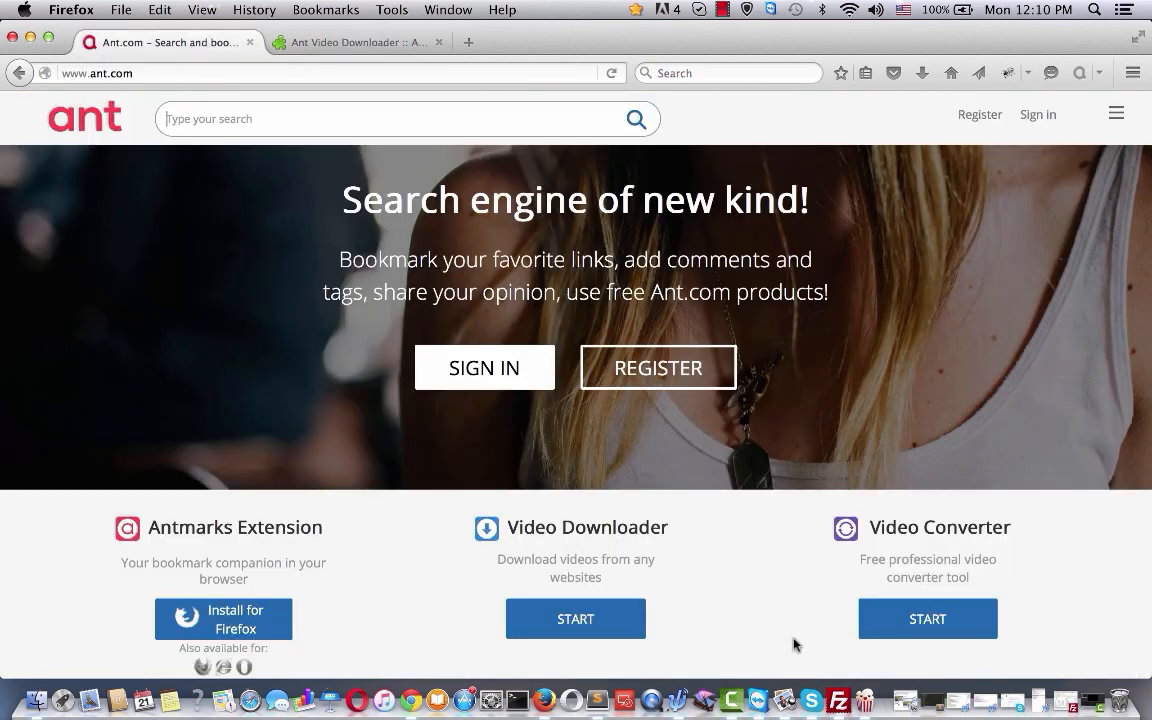
mouse_move(596, 624)
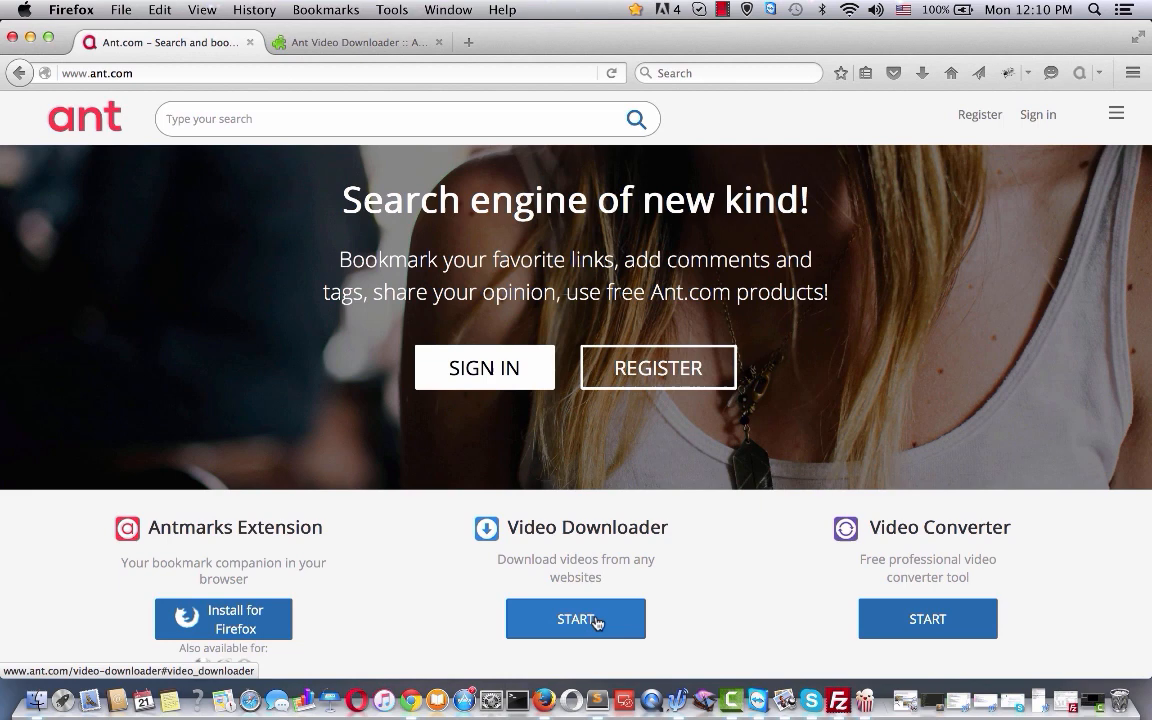
click(576, 618)
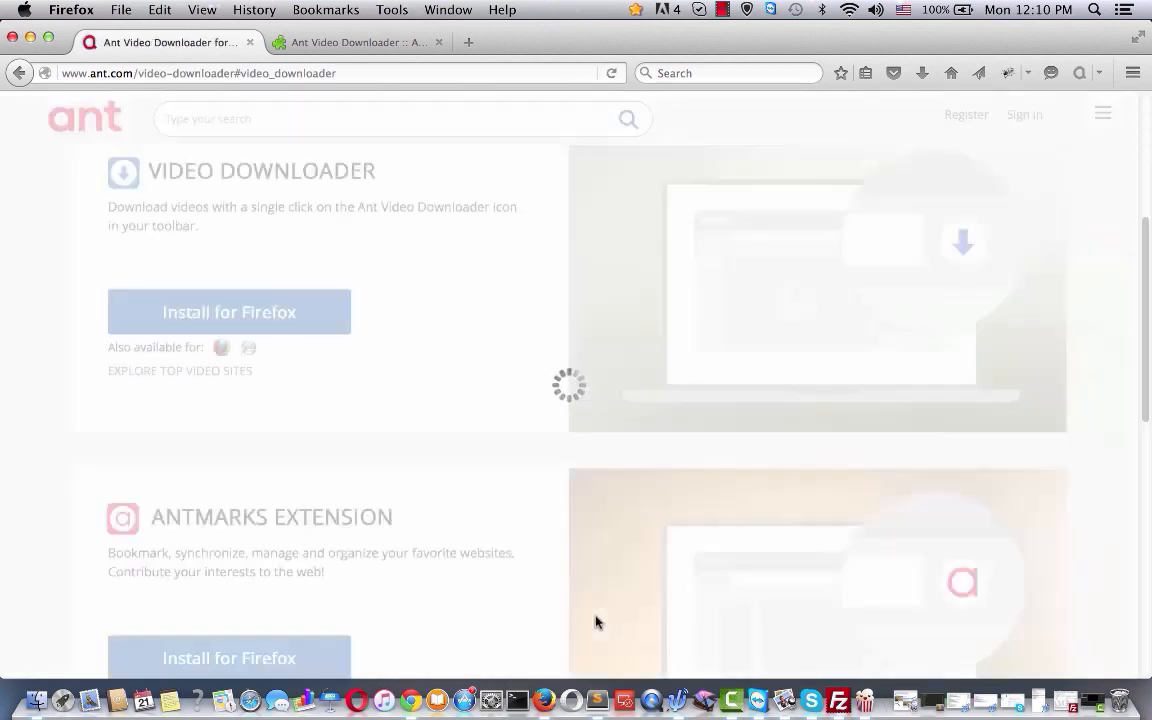
Install Ant Video Downloader for Firefox, allowing the site's blocked software install.
click(229, 311)
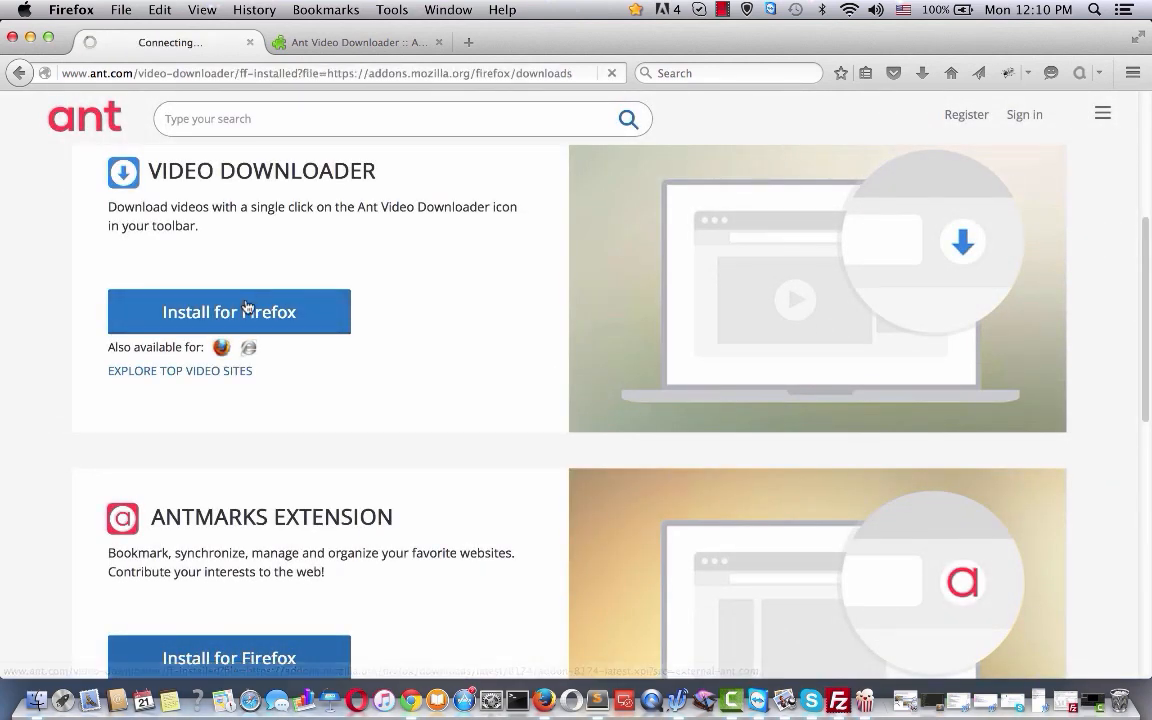
click(229, 311)
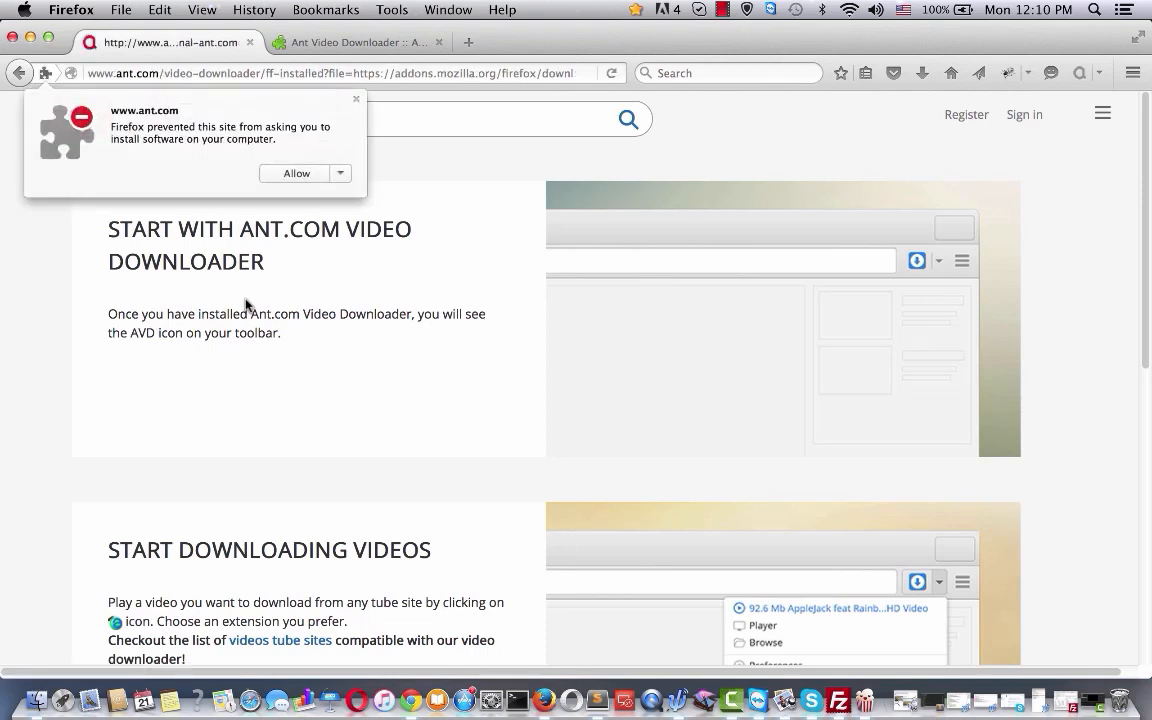
click(296, 173)
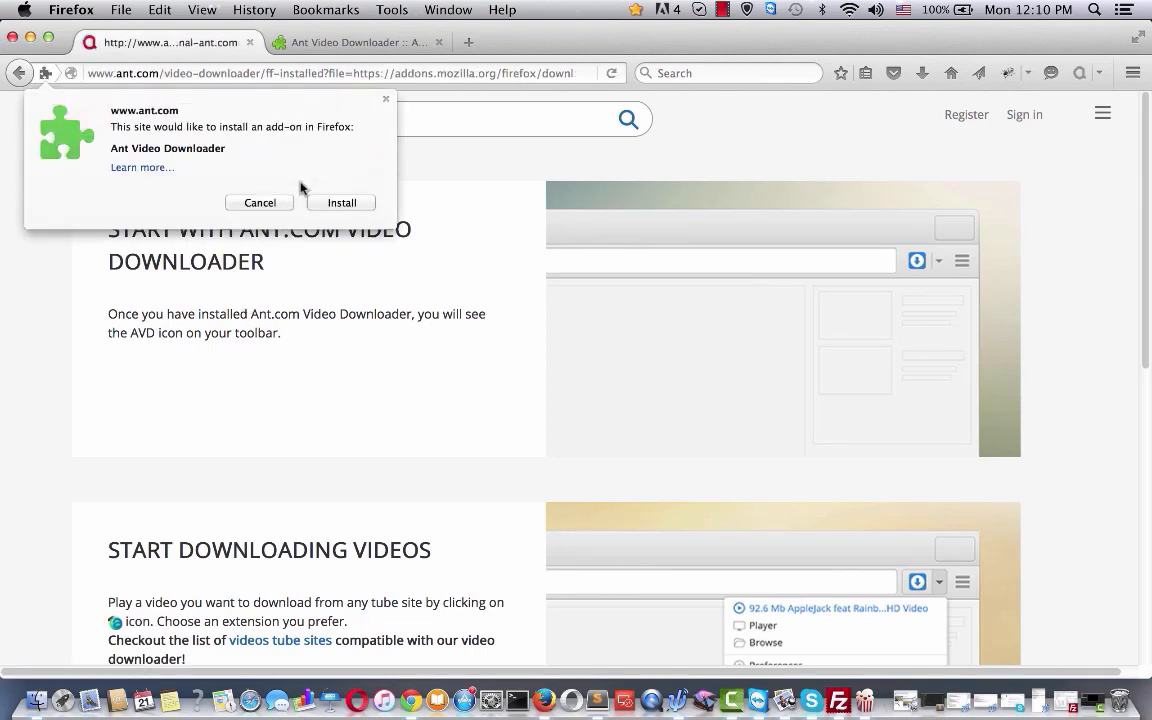
click(341, 202)
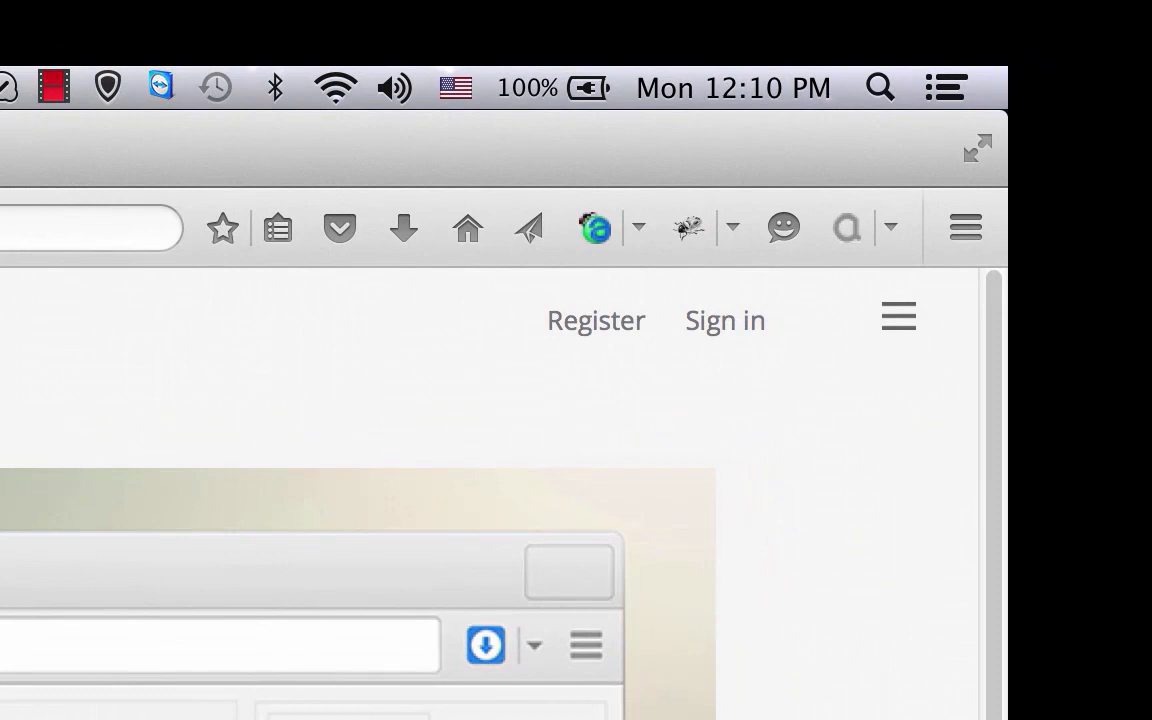
mouse_move(630, 250)
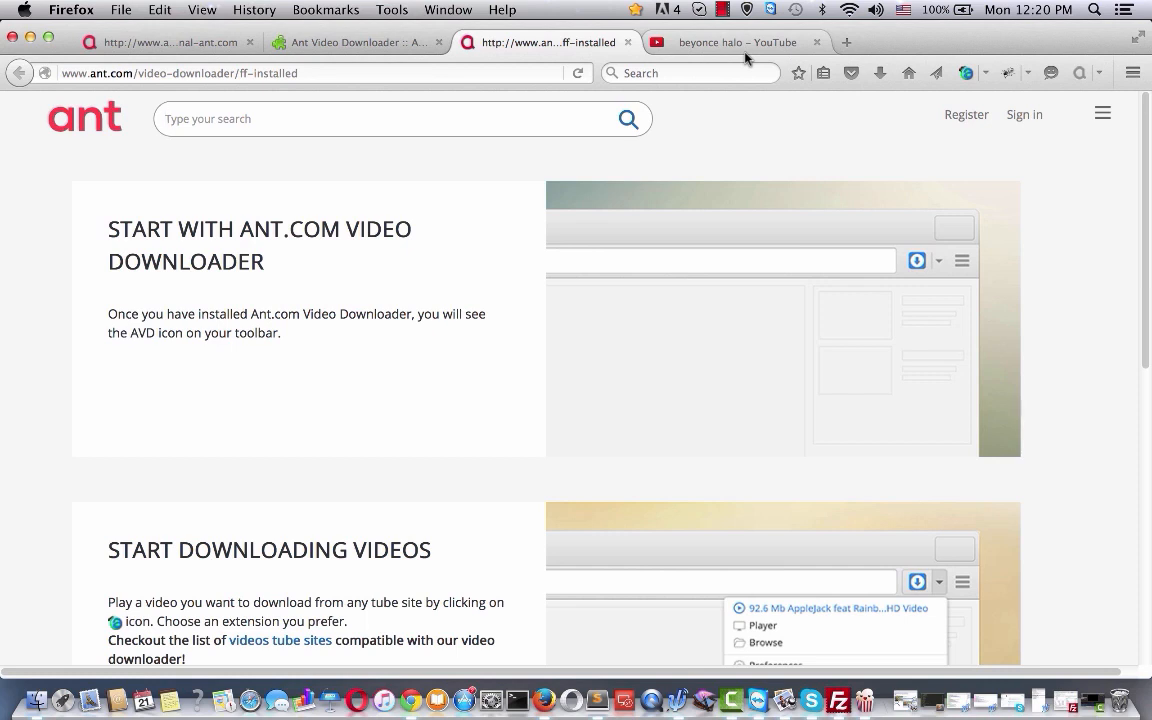
mouse_move(780, 48)
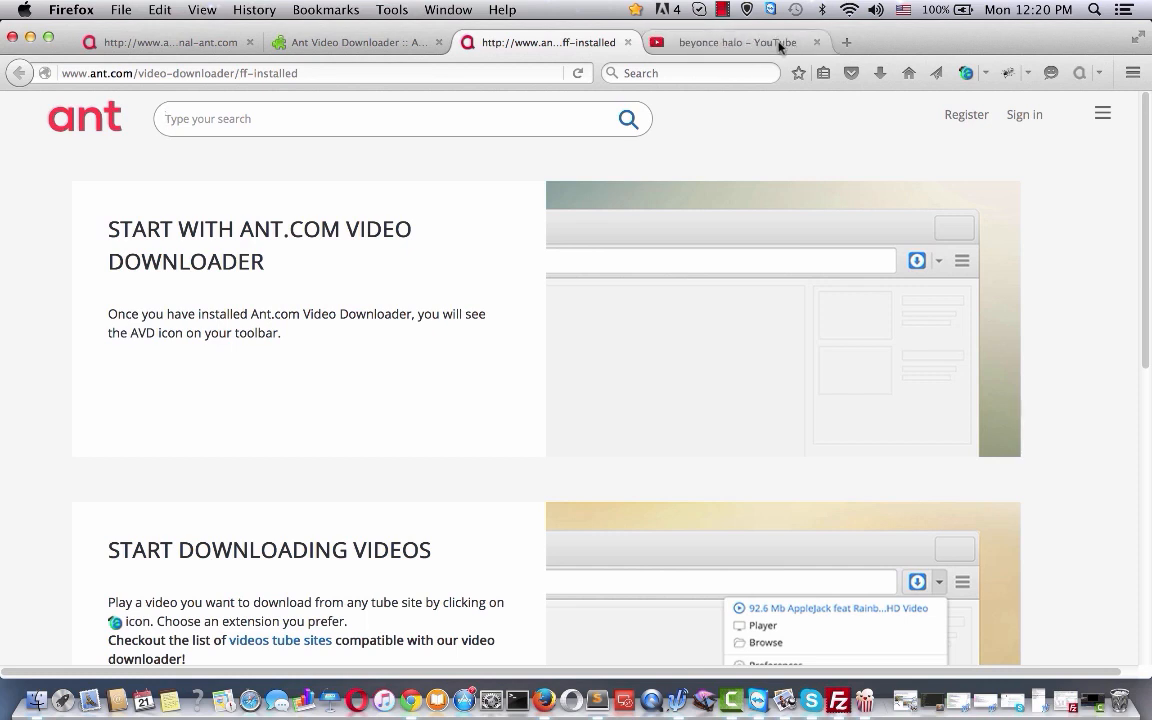
Switch to the 'beyonce halo' results tab and open the TEASER 18HRS FESTIVAL 2016 video.
click(747, 42)
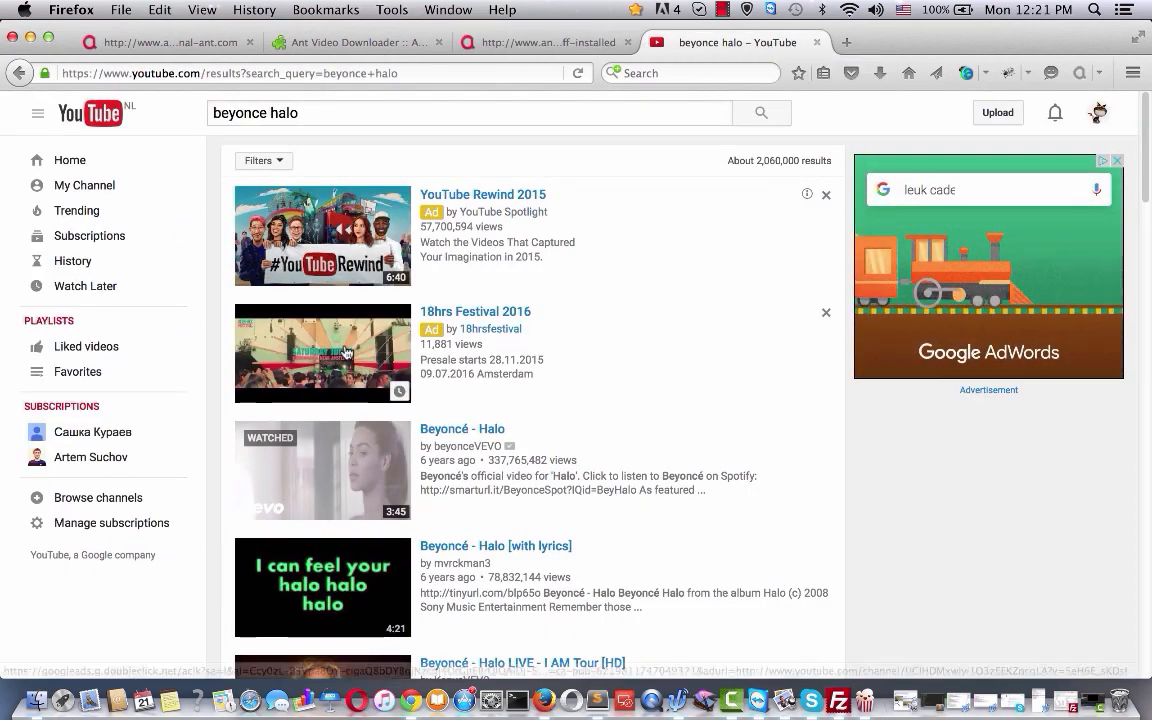
click(322, 353)
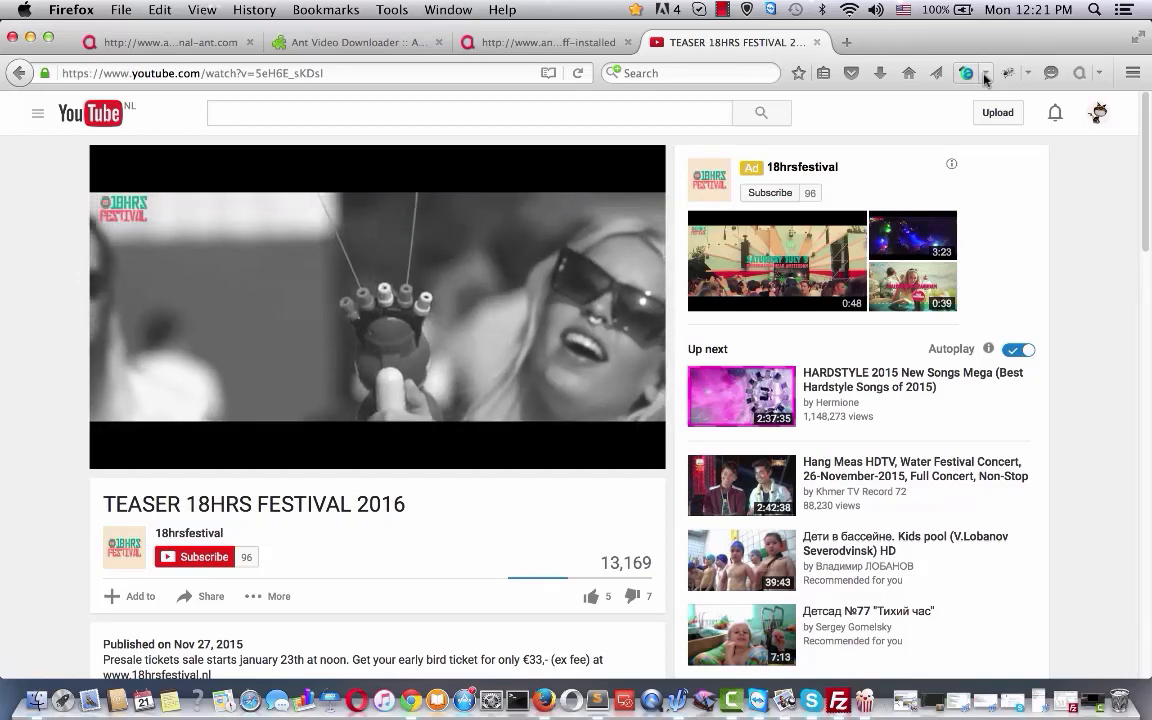
Download the festival teaser with Ant Video Downloader and install the required media converter.
click(967, 72)
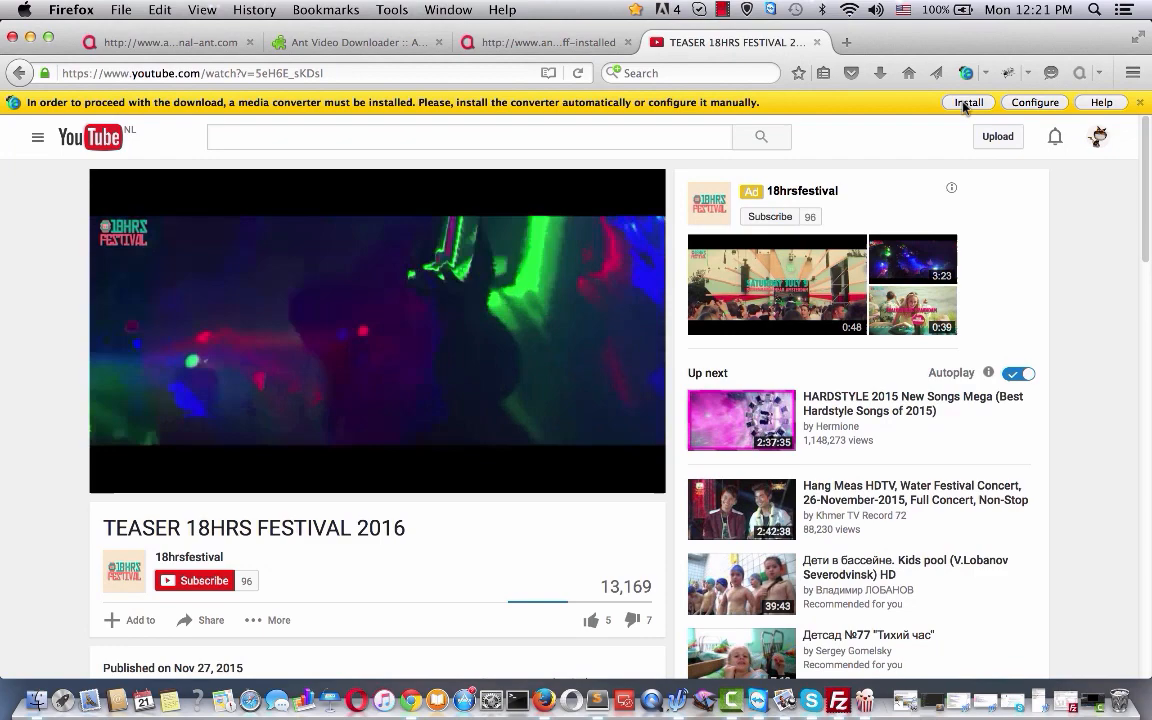
click(974, 102)
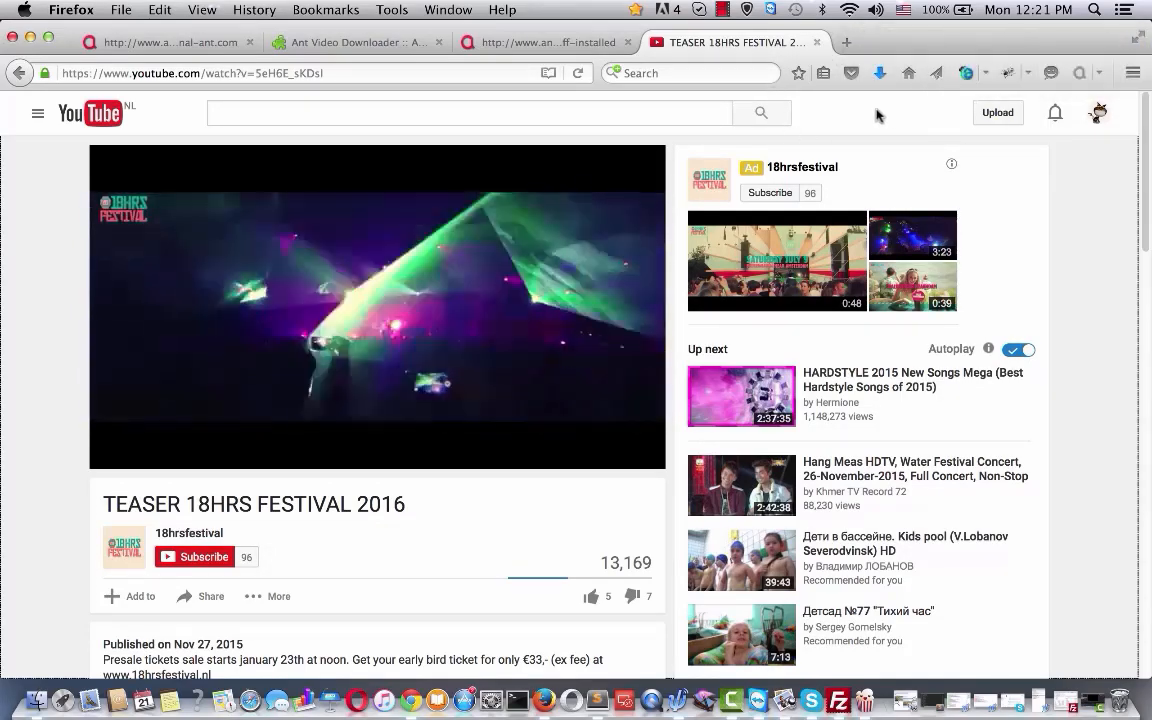
Show Firefox's recent downloads and open the downloaded teaser MP4 in QuickTime Player.
click(985, 72)
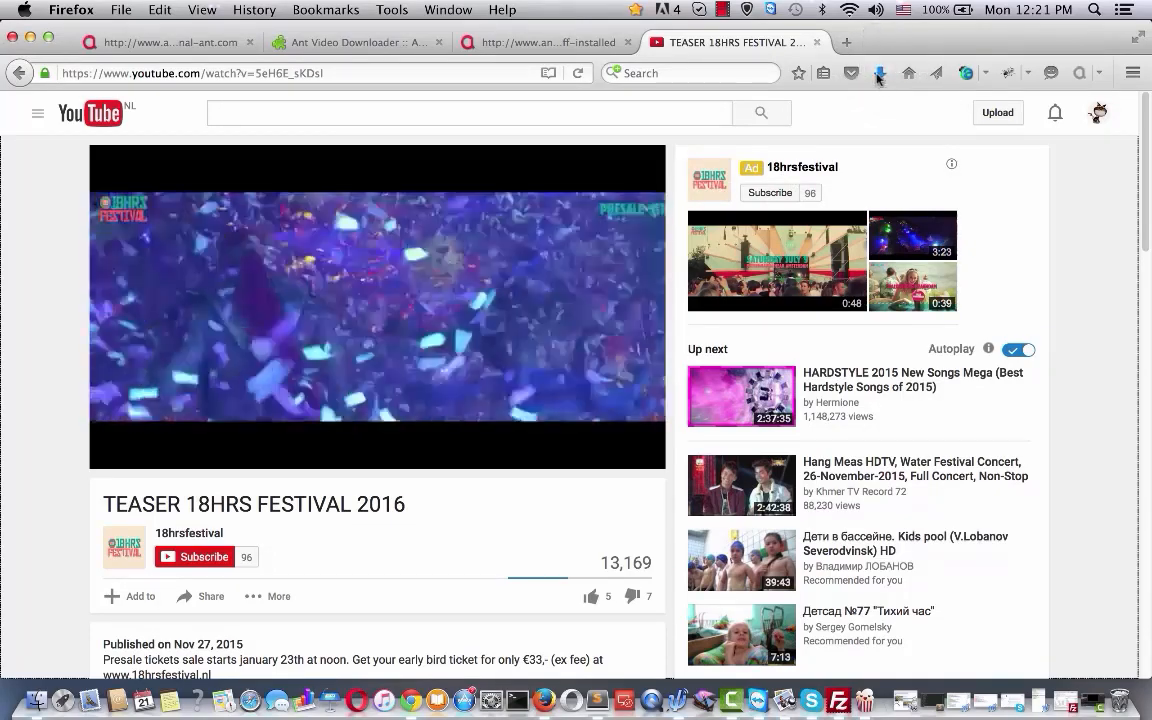
click(878, 72)
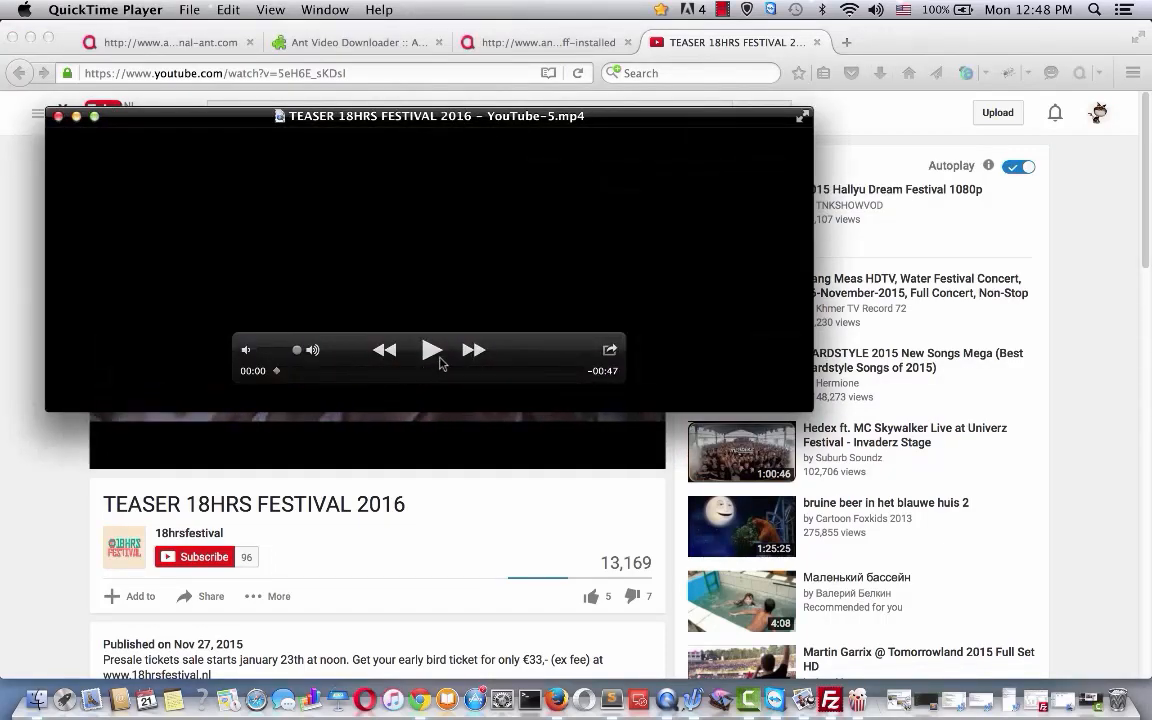
Play the TEASER 18HRS FESTIVAL 2016 mp4 in QuickTime Player, then close the player window.
click(429, 350)
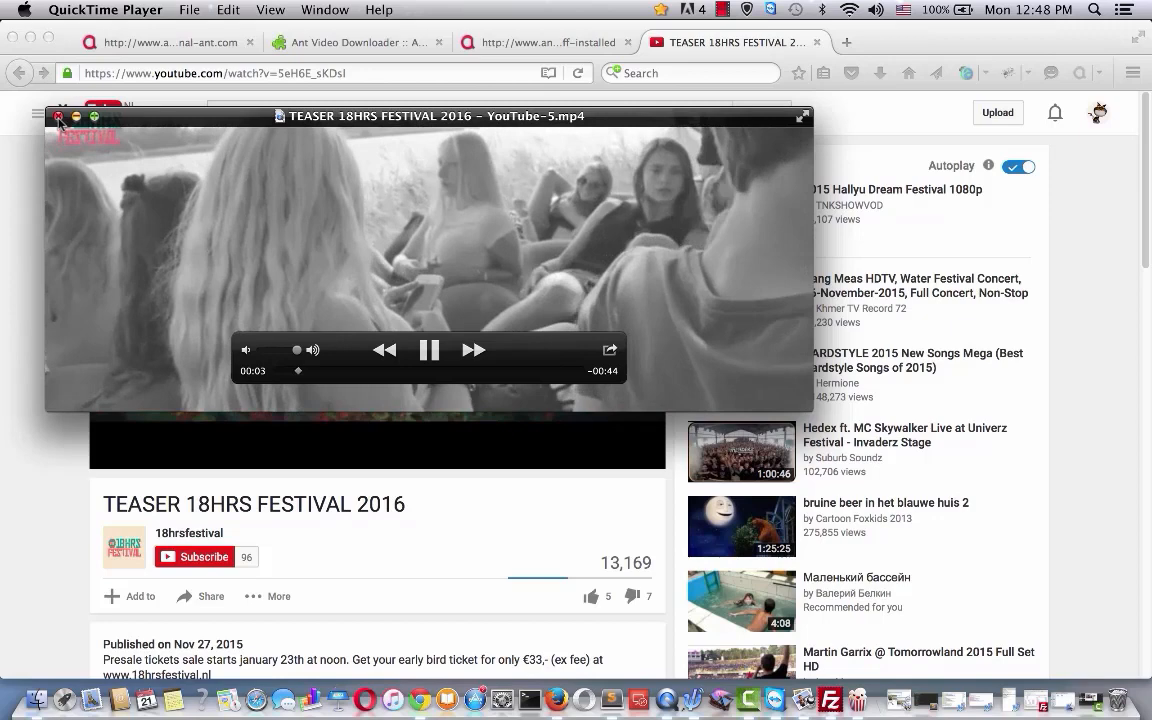
click(61, 119)
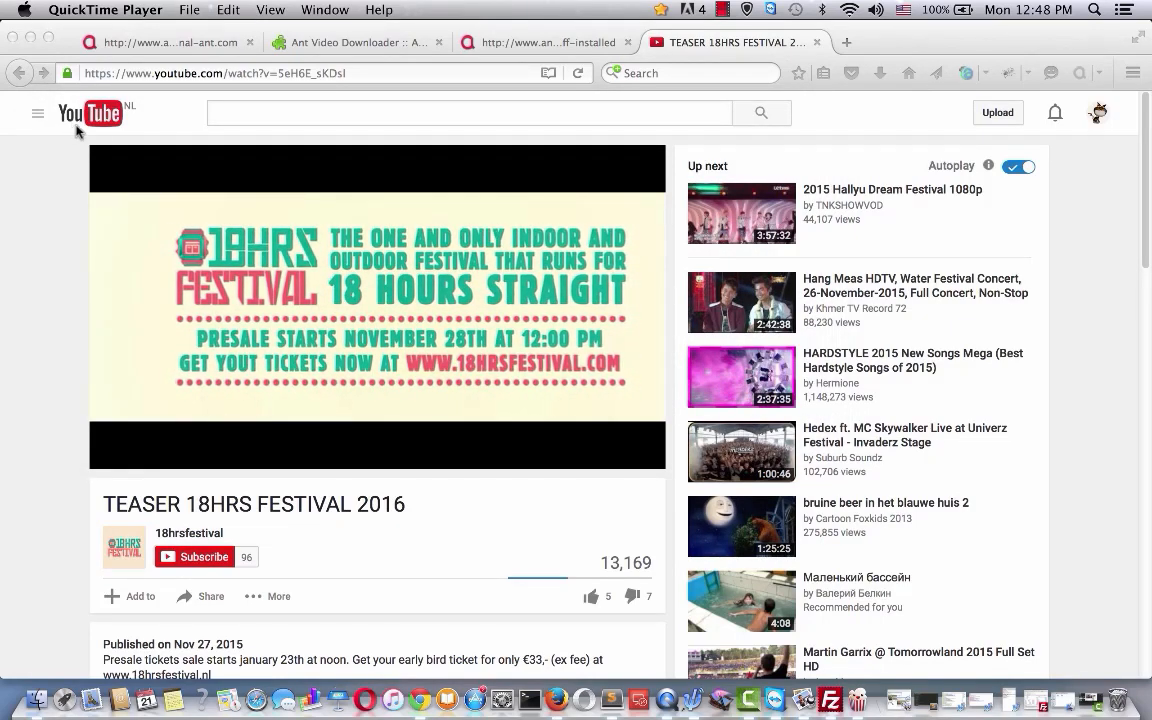
mouse_move(372, 132)
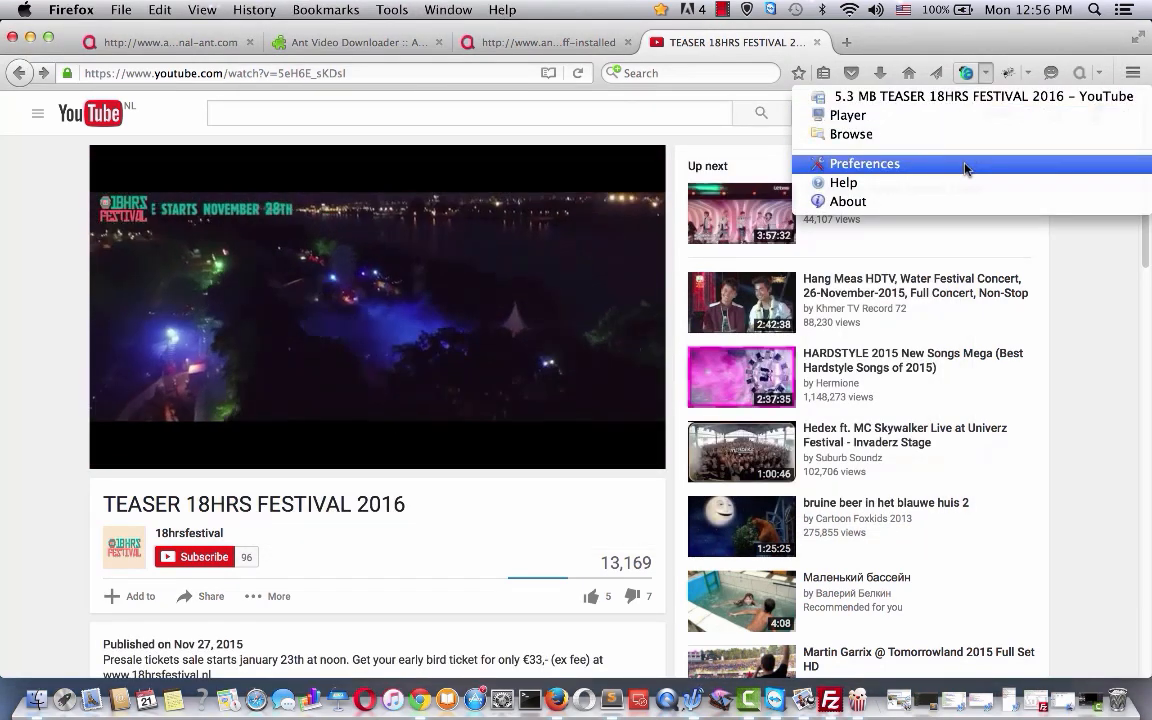
Choose Preferences from the Ant Video Downloader toolbar dropdown menu.
click(864, 163)
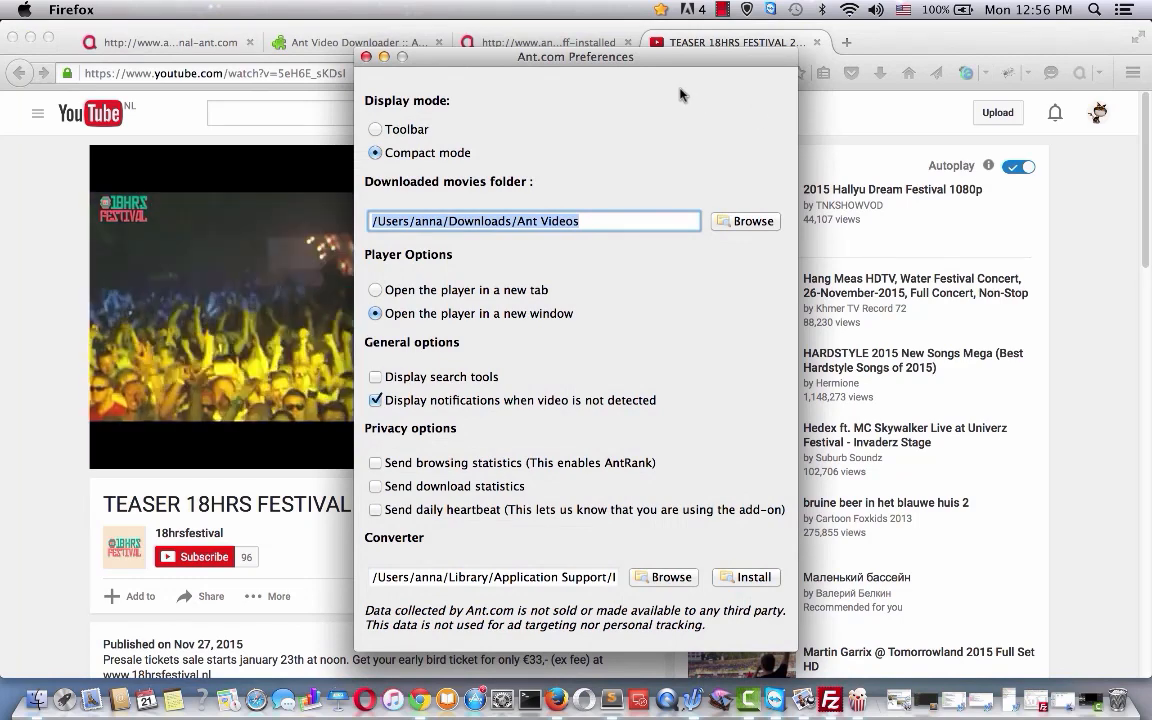